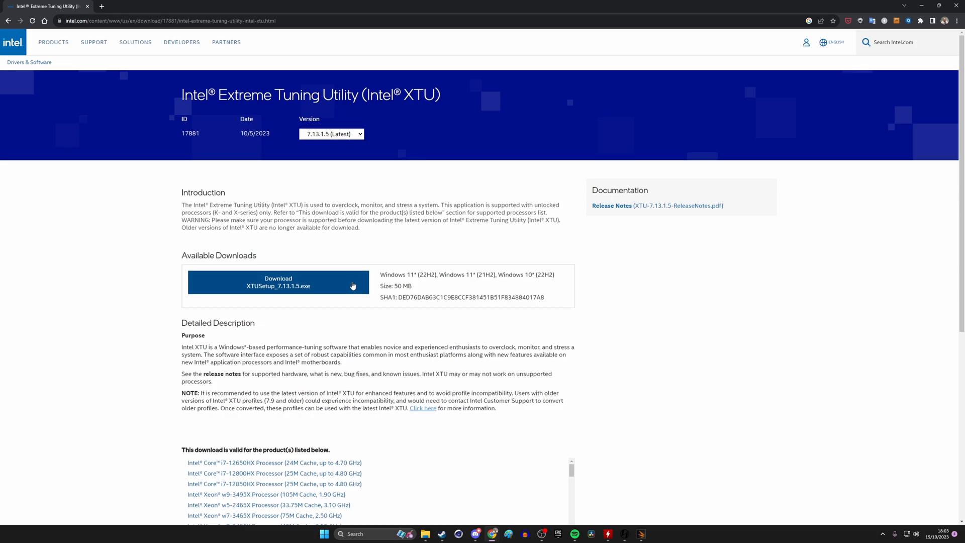
- Download and run XTUSetup_7.13.1.5.exe, accept the licence, and install XTU
click(278, 282)
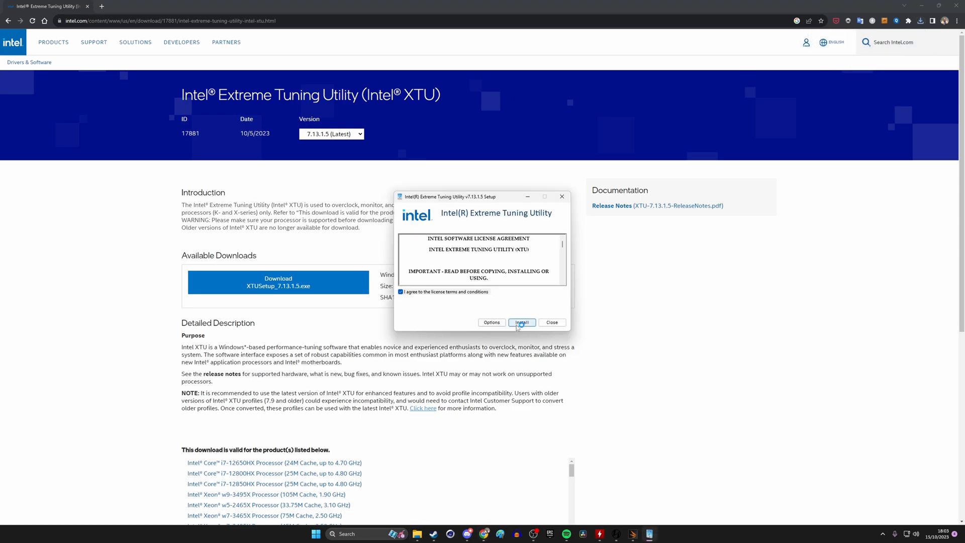
click(521, 323)
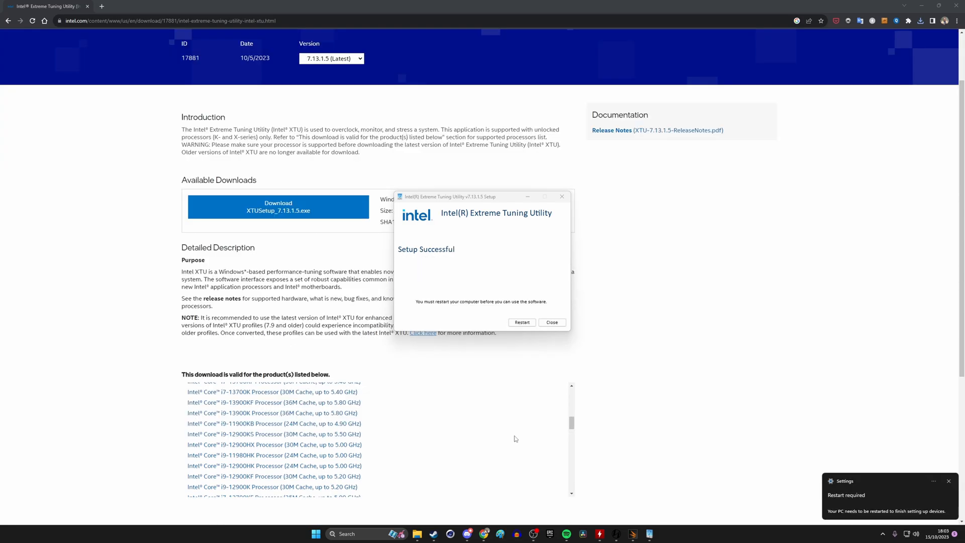
scroll(up, 3)
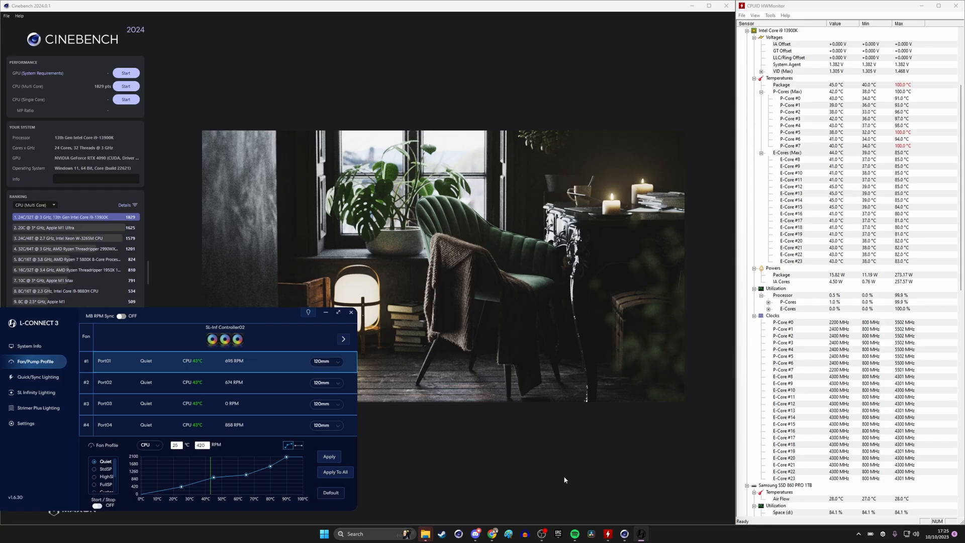
- Close Cinebench 2024 after its 1829-point multi-core baseline result
click(938, 5)
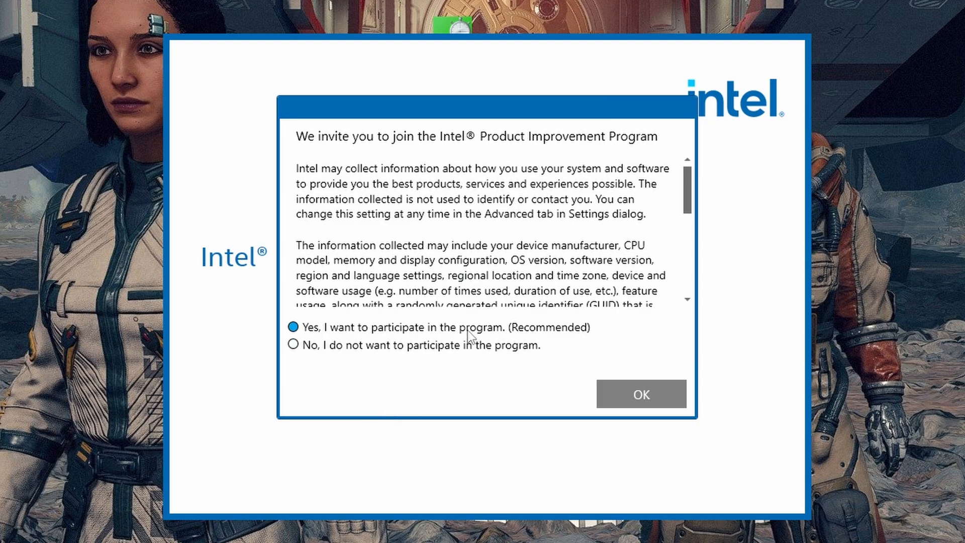
- Join the Product Improvement Program, then switch XTU to Advanced View
click(641, 394)
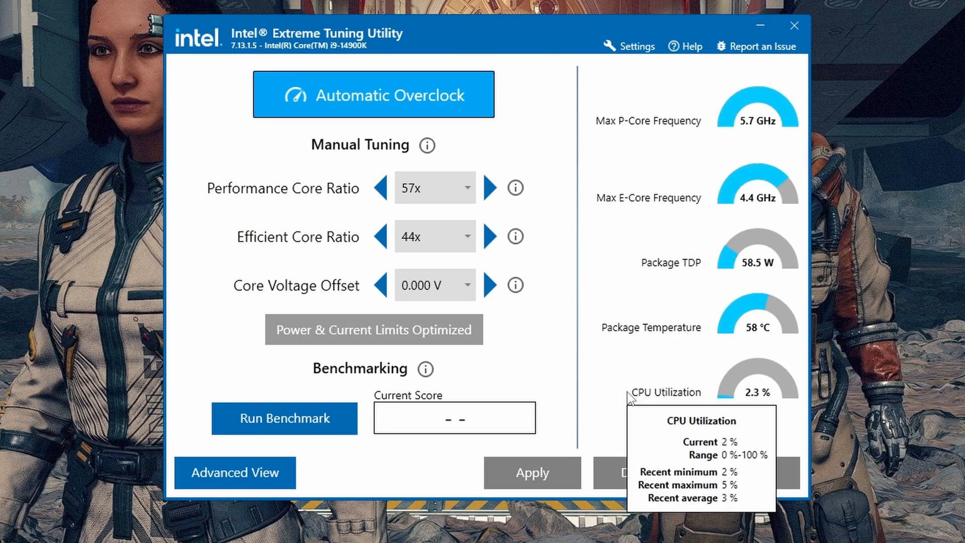
mouse_move(683, 335)
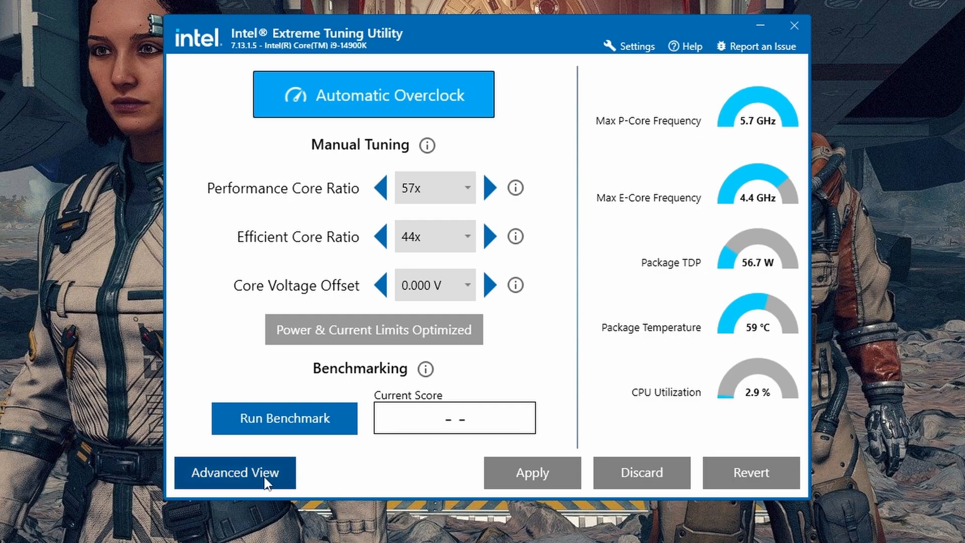
click(235, 472)
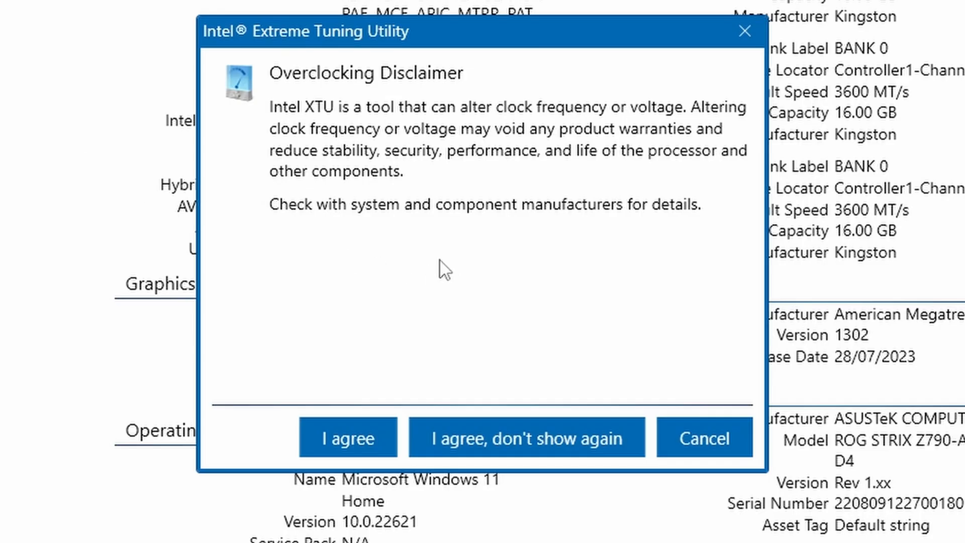
mouse_move(429, 207)
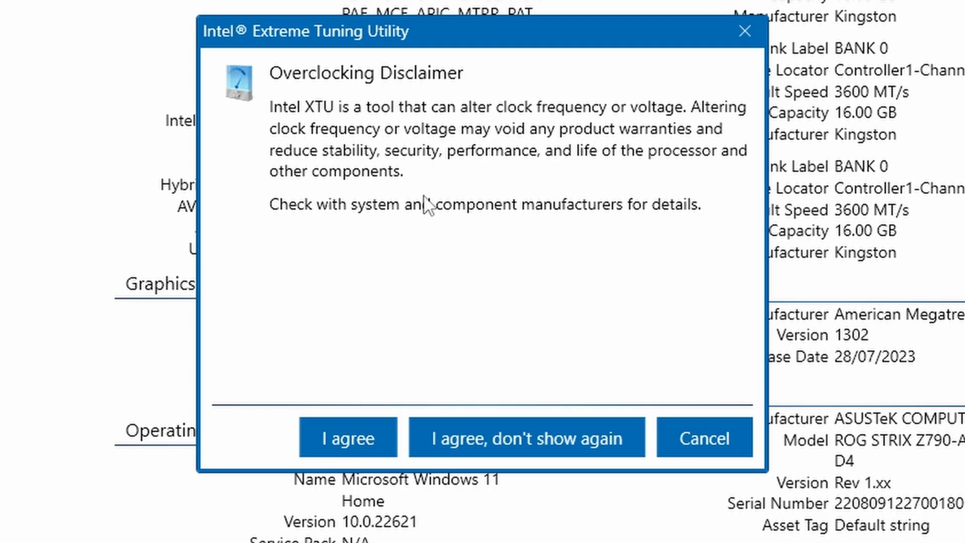
- Agree to the overclocking disclaimer and run AI Assist Characterize for recommended ratios
click(347, 439)
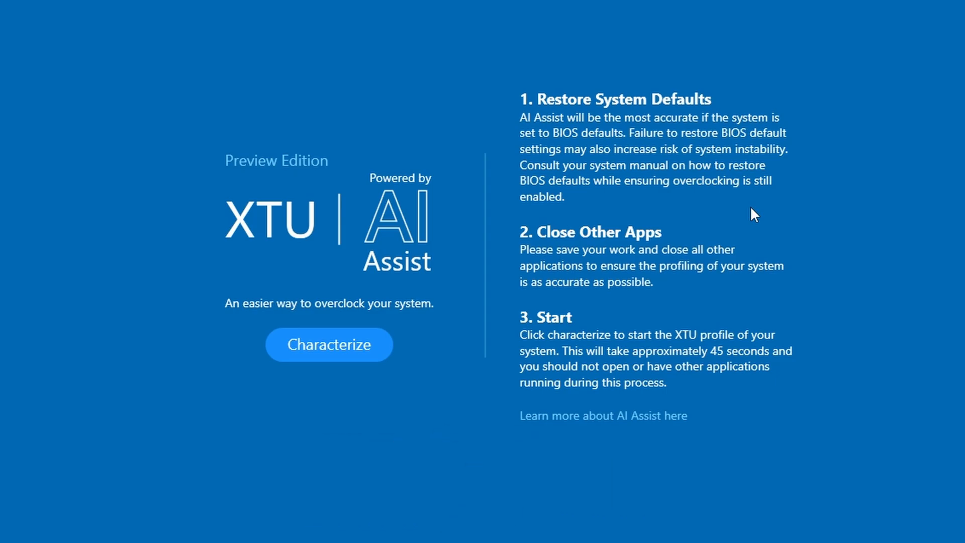
click(329, 344)
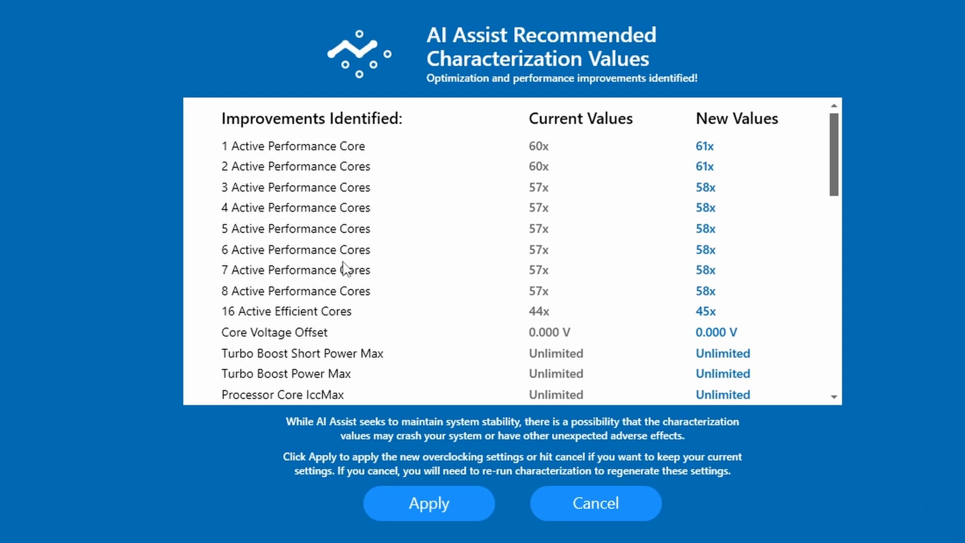
mouse_move(530, 335)
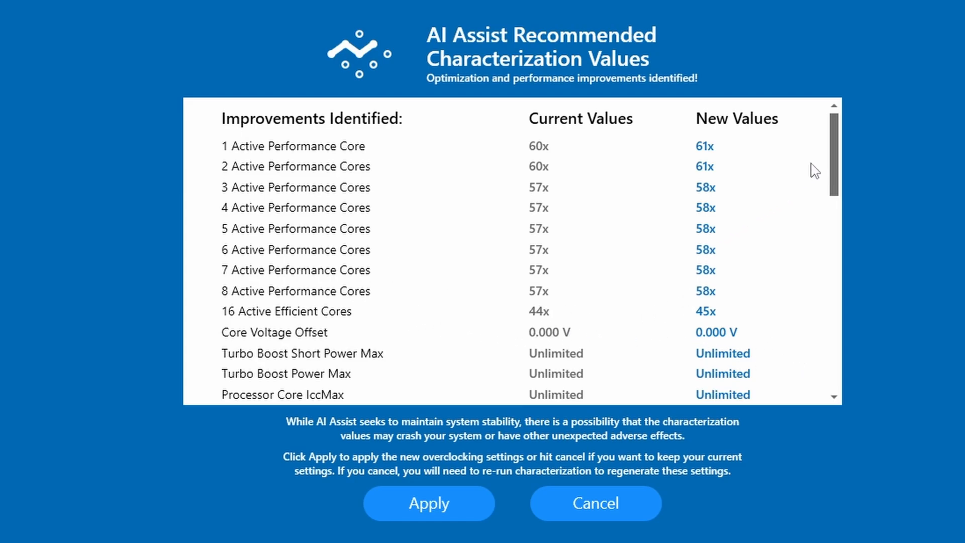
- Scroll through the Speed Optimizer values showing 61x and 58x core ratios
scroll(down, 3)
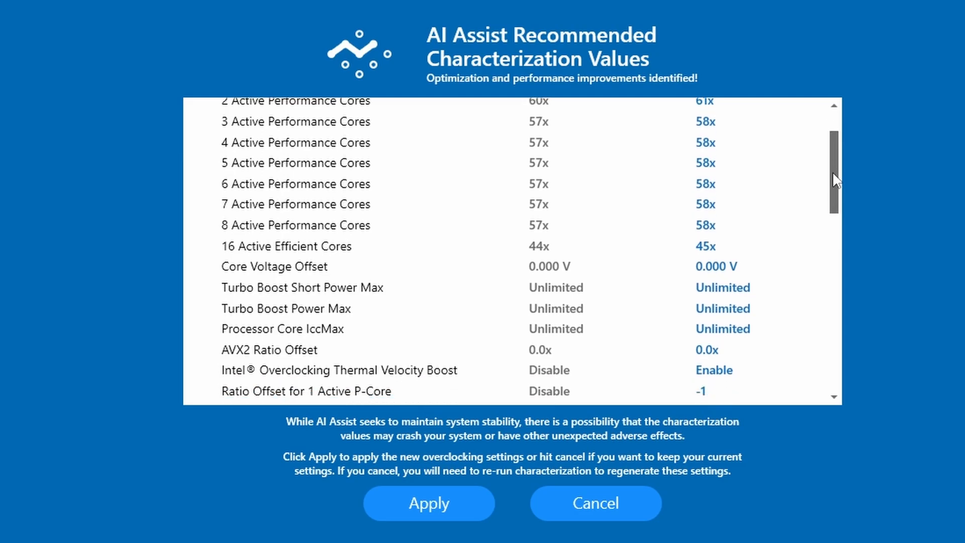
scroll(down, 3)
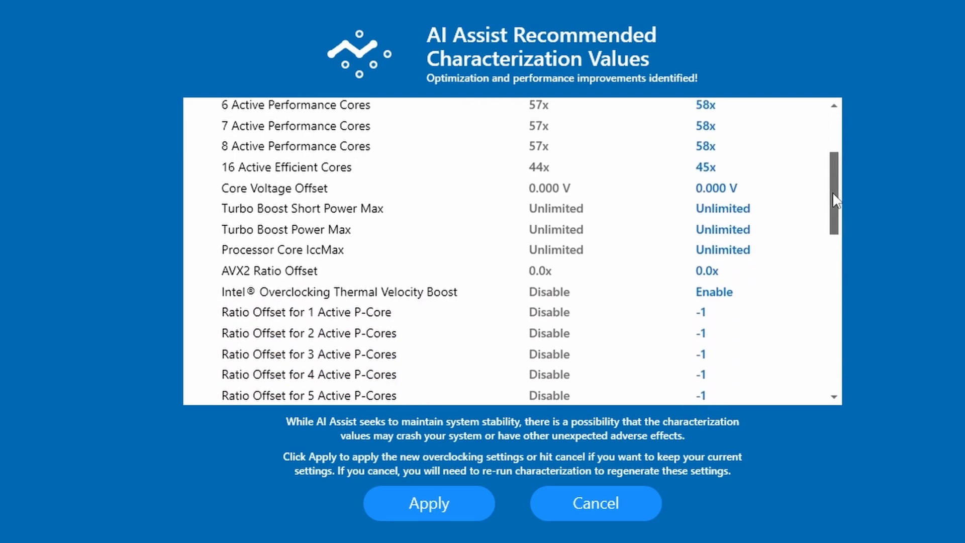
scroll(down, 3)
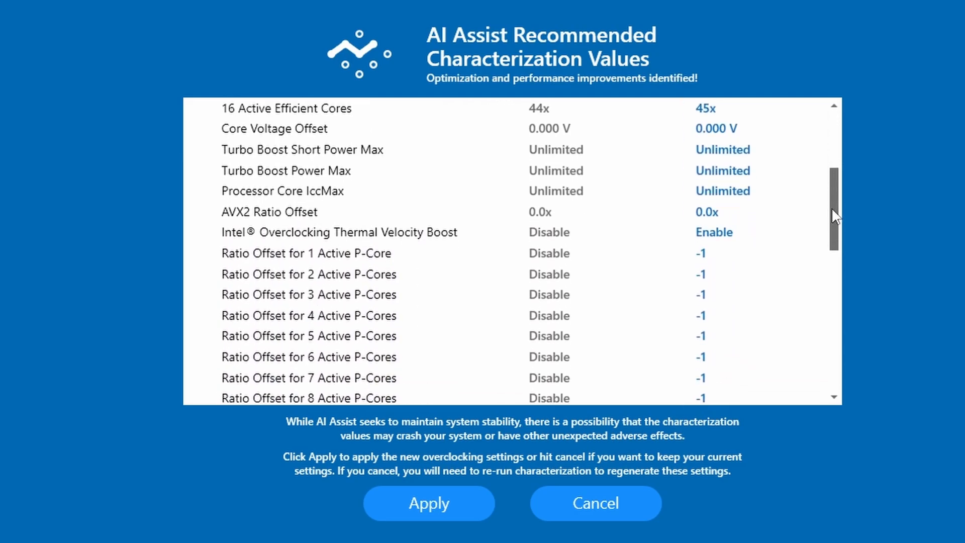
scroll(down, 3)
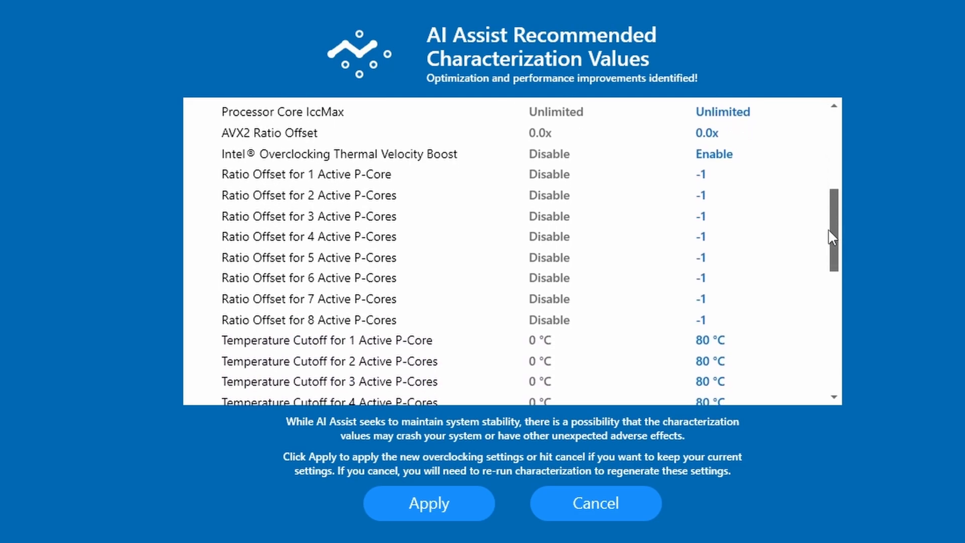
scroll(down, 3)
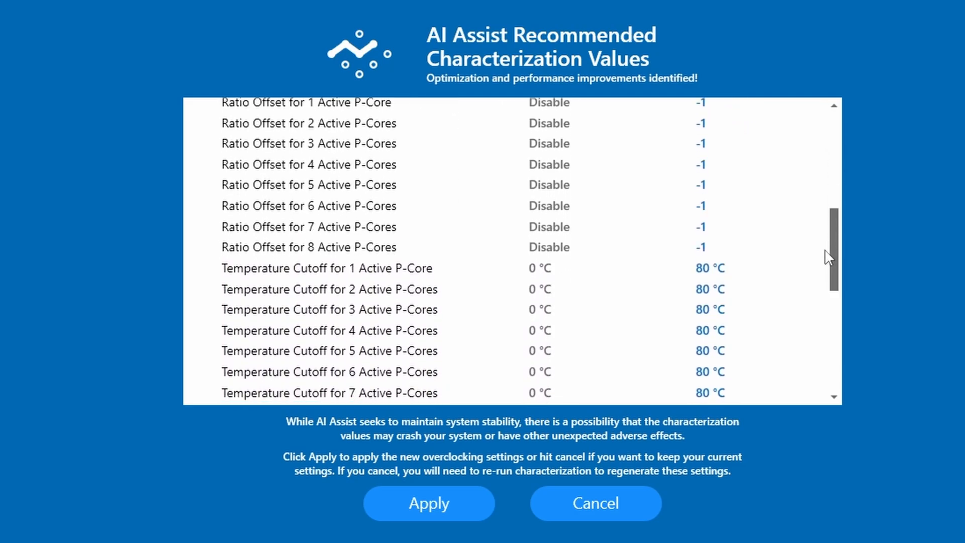
scroll(down, 3)
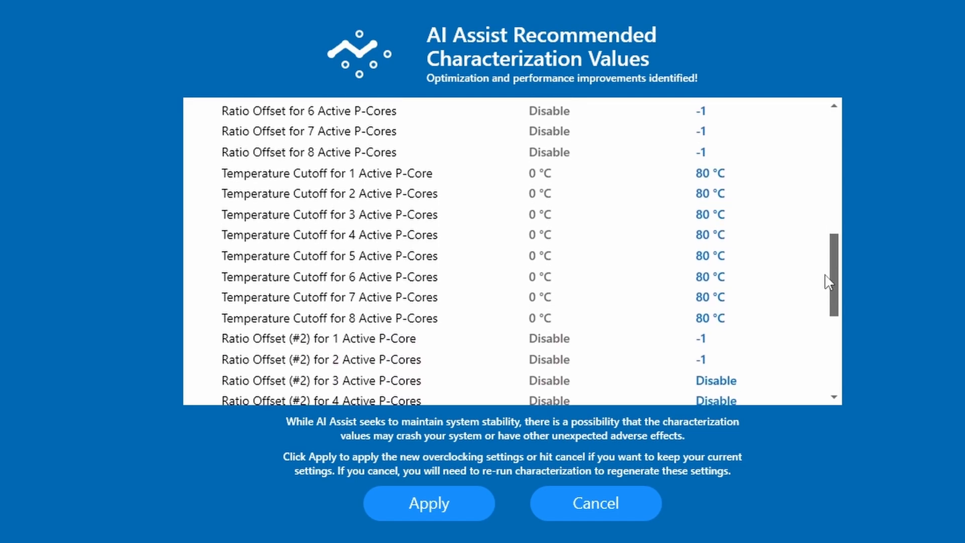
scroll(down, 3)
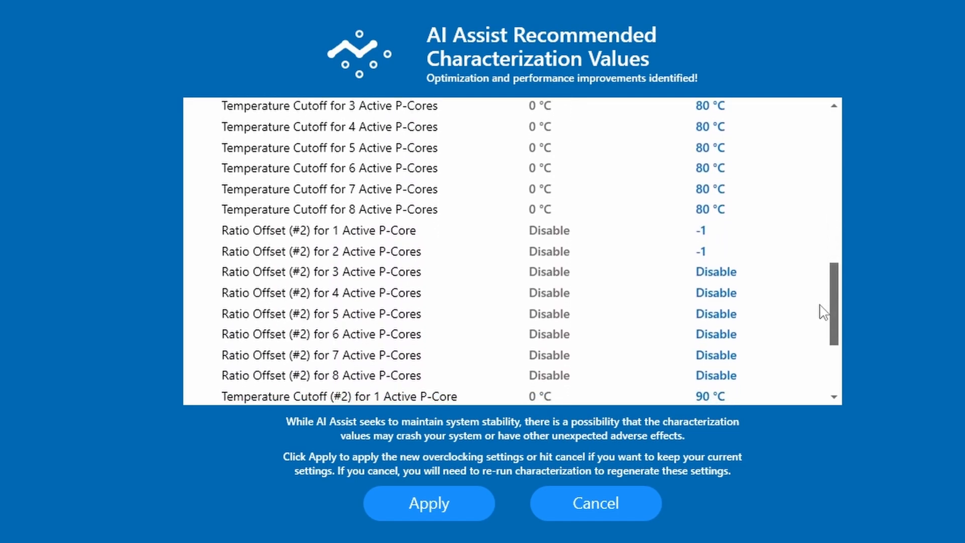
scroll(down, 3)
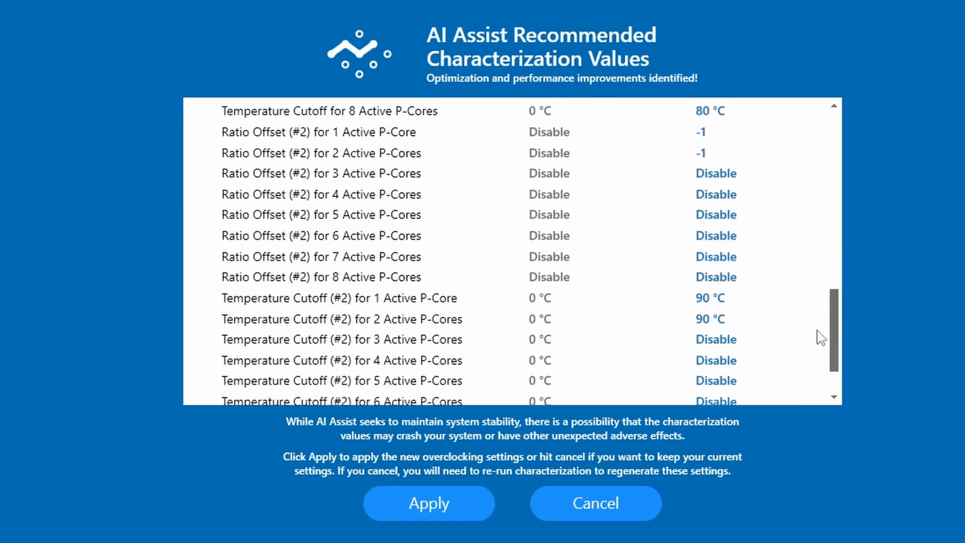
scroll(down, 3)
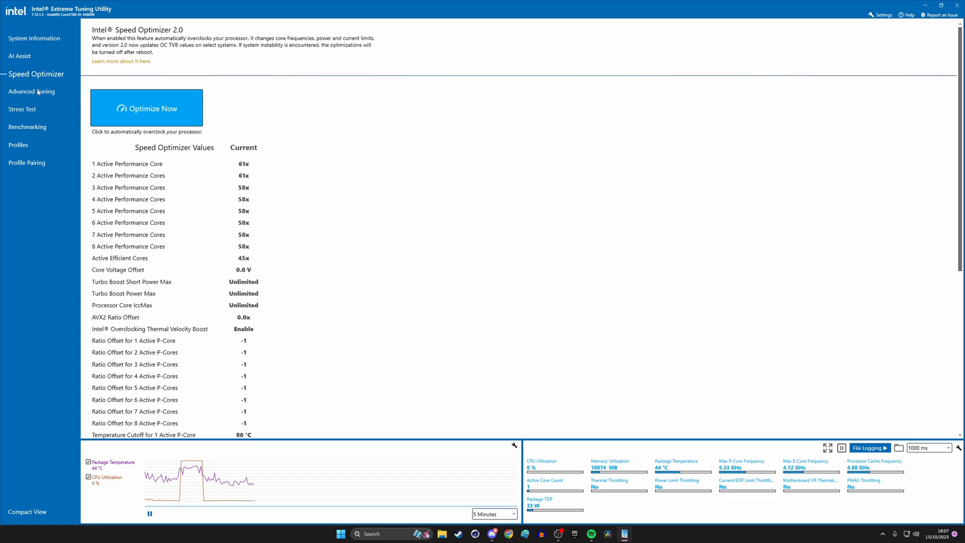
- Open Advanced Tuning to list the 61x/58x core ratios and TVB cutoffs
click(36, 90)
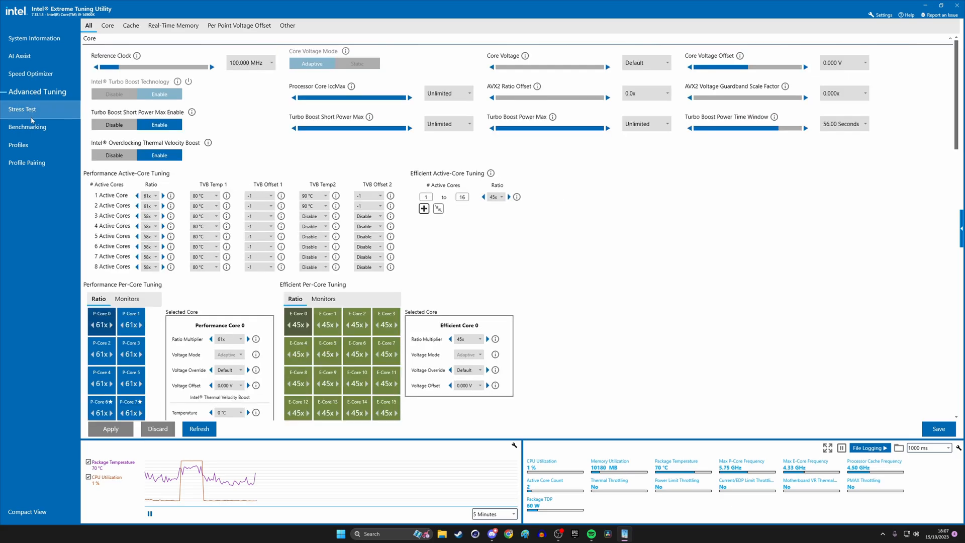
mouse_move(28, 126)
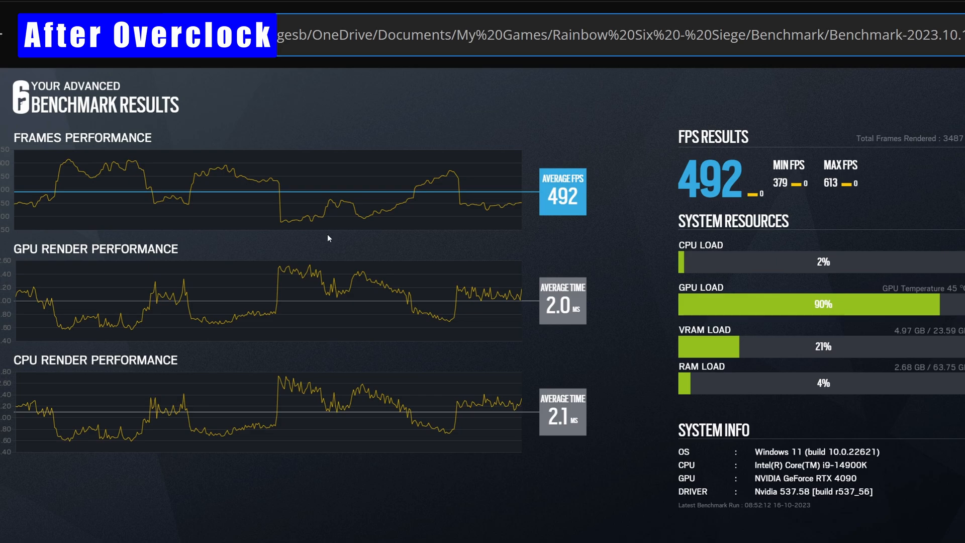
mouse_move(434, 401)
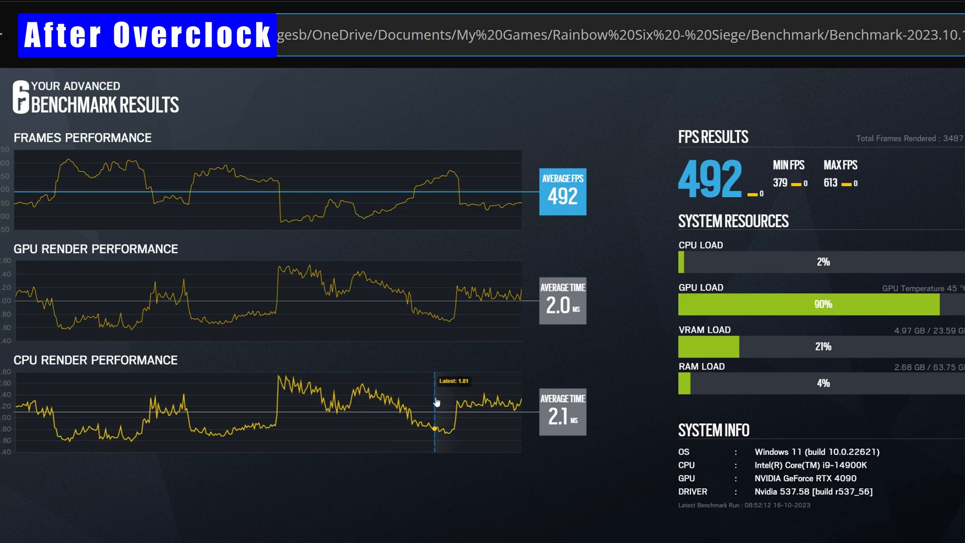
mouse_move(526, 387)
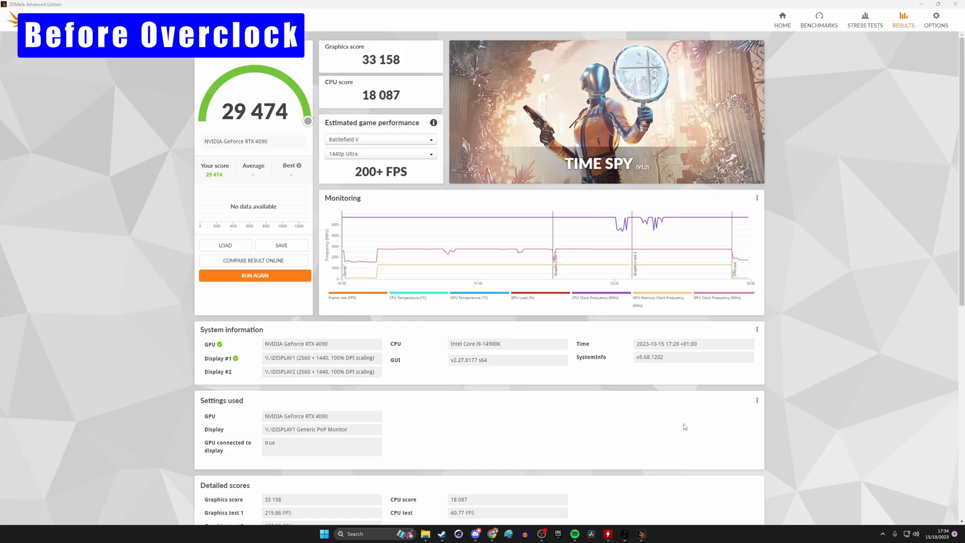
mouse_move(745, 261)
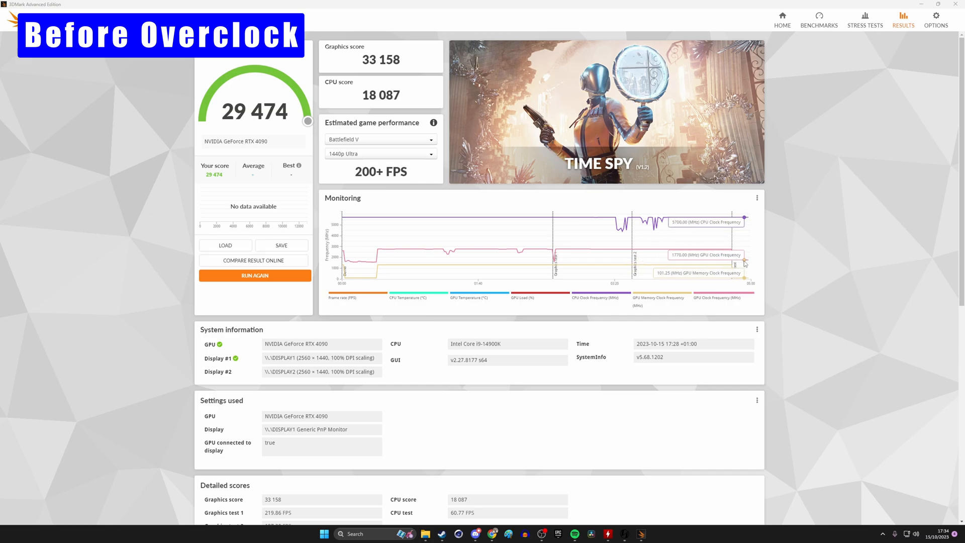
mouse_move(710, 250)
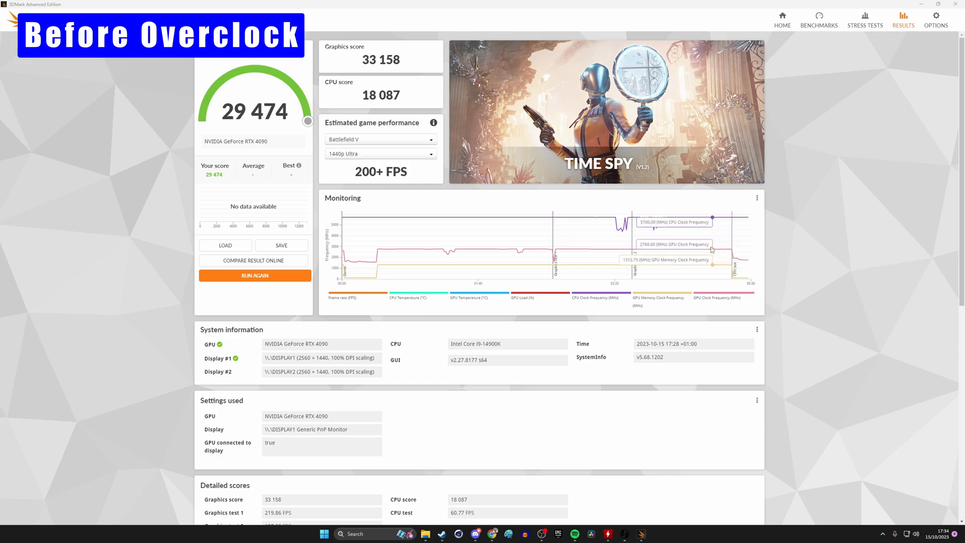
mouse_move(667, 217)
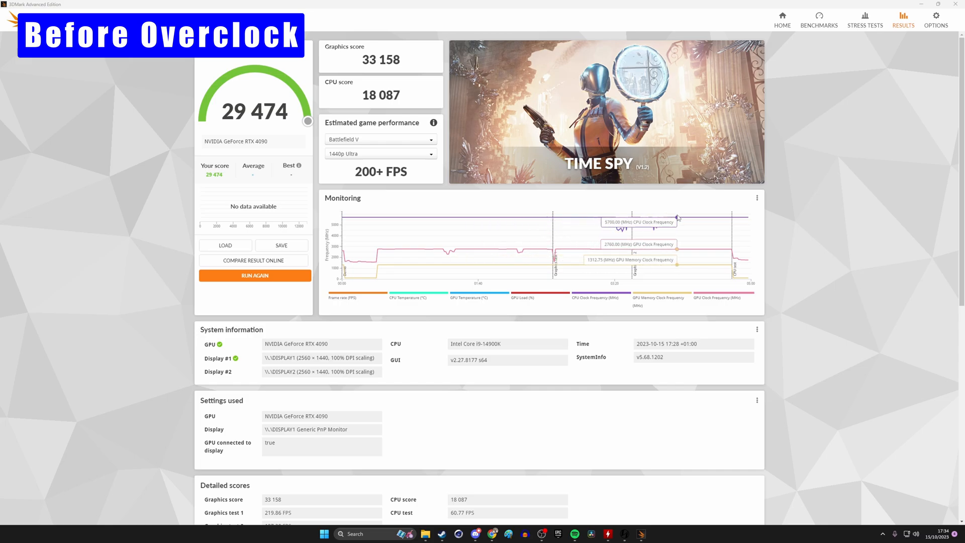
- Scroll to the before-overclock Time Spy detailed scores: 29,474, graphics 33,158, CPU 18,087
scroll(down, 3)
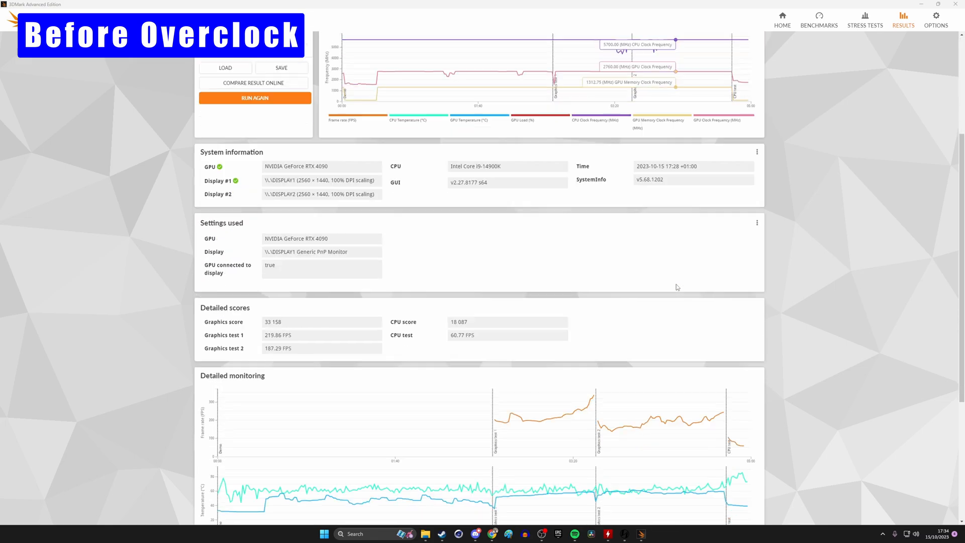
scroll(down, 3)
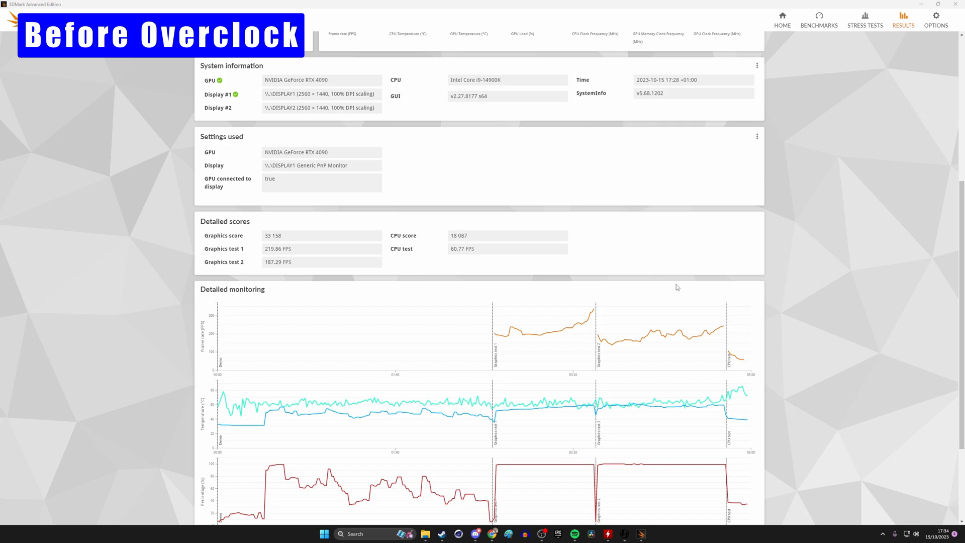
mouse_move(594, 308)
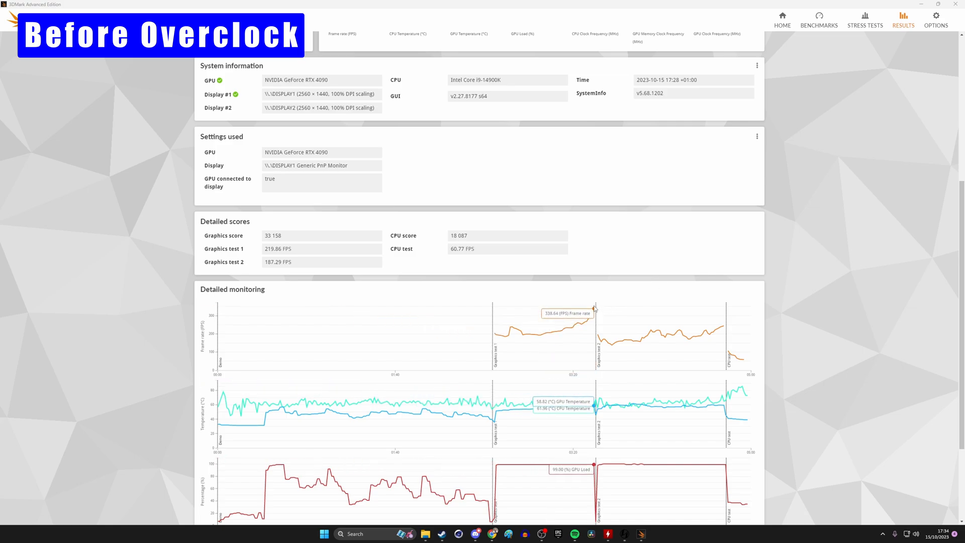
scroll(down, 3)
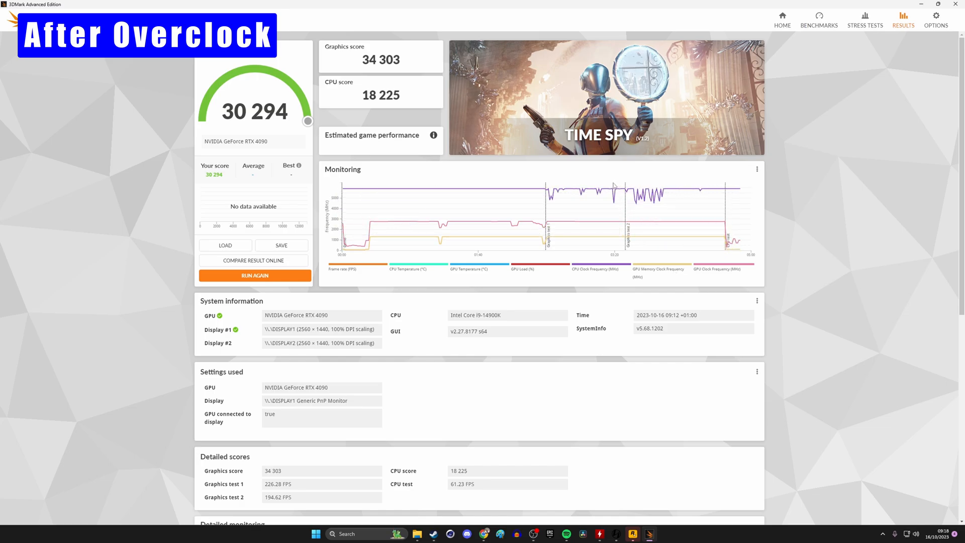
mouse_move(549, 250)
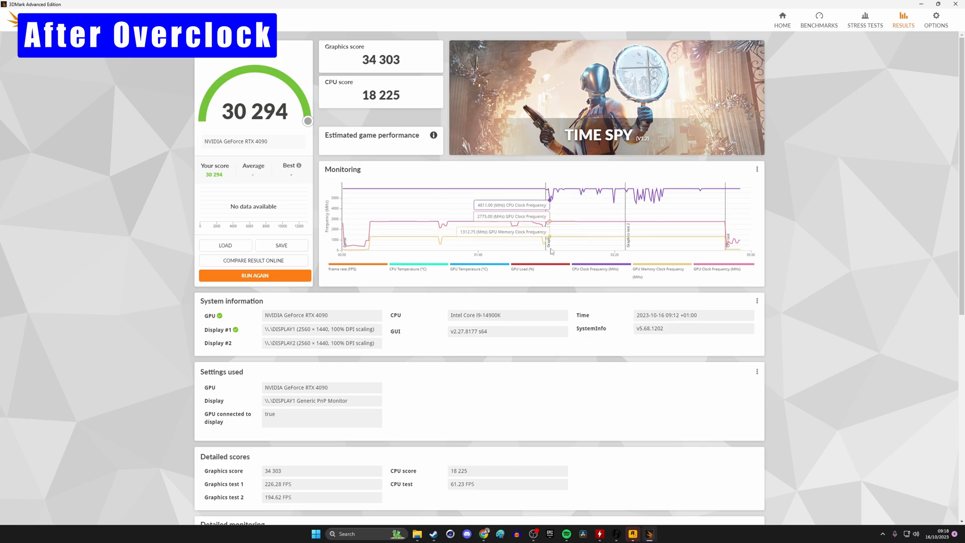
mouse_move(612, 355)
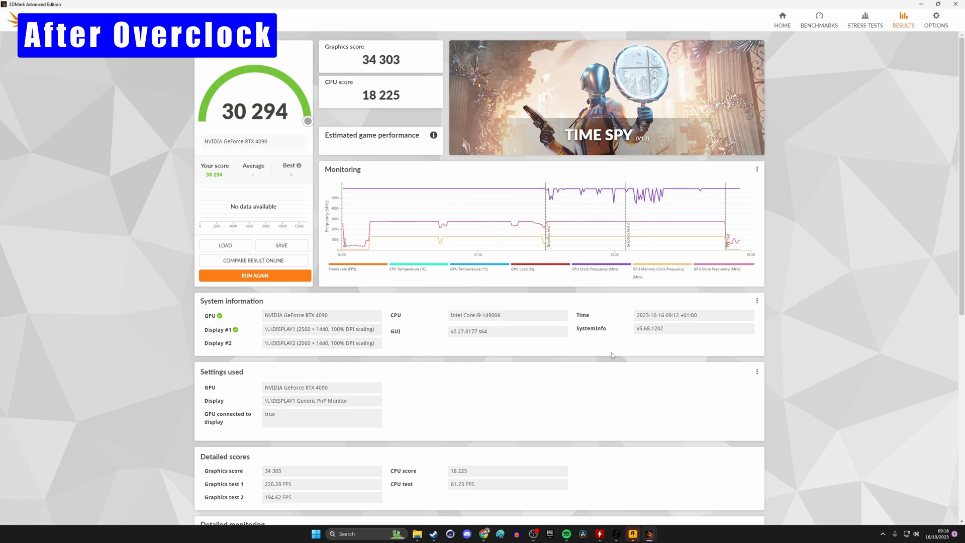
- Scroll to the after-overclock Time Spy detailed monitoring: 30,294 overall
scroll(down, 3)
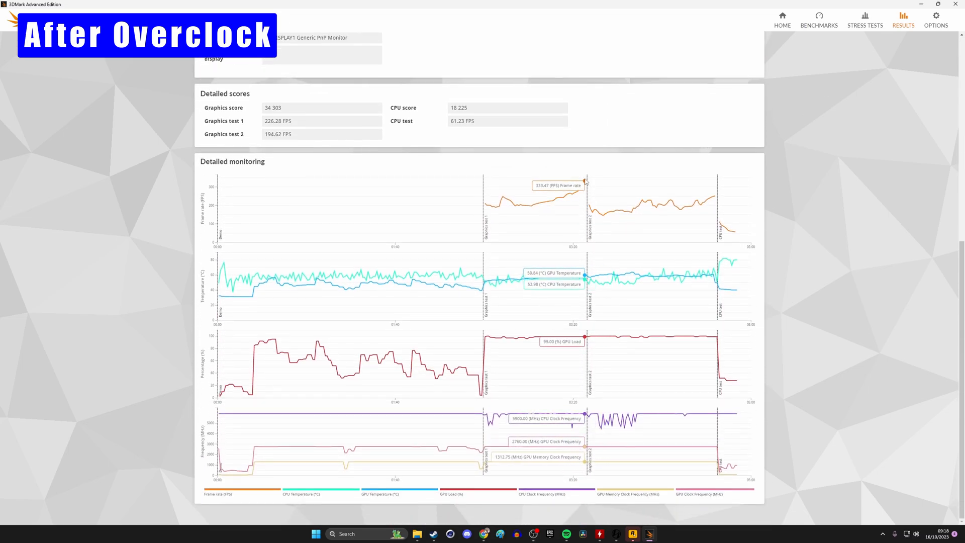
mouse_move(671, 203)
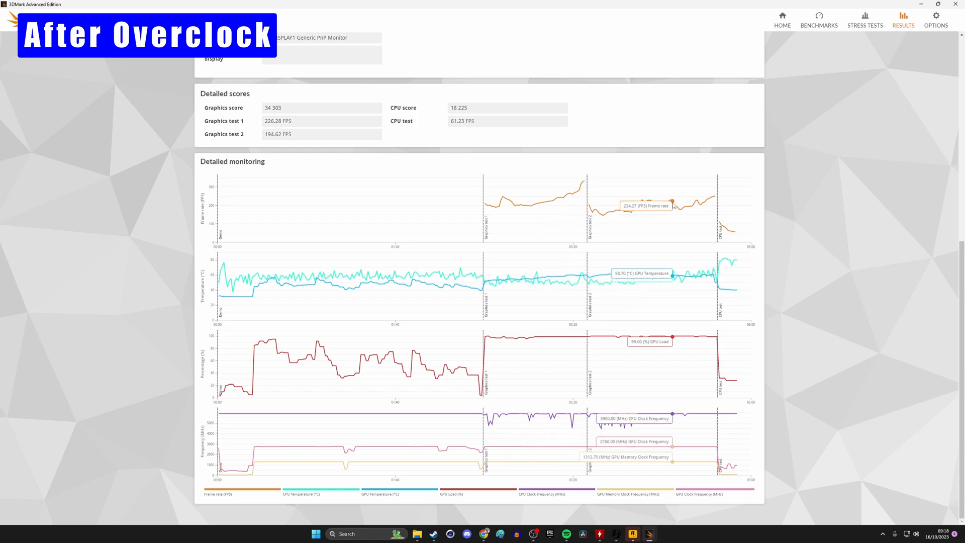
mouse_move(733, 241)
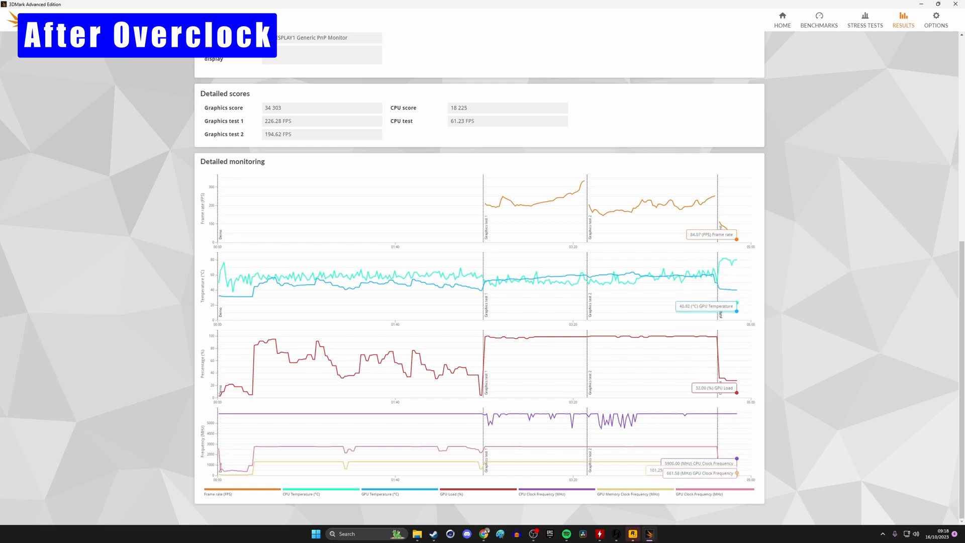
mouse_move(701, 326)
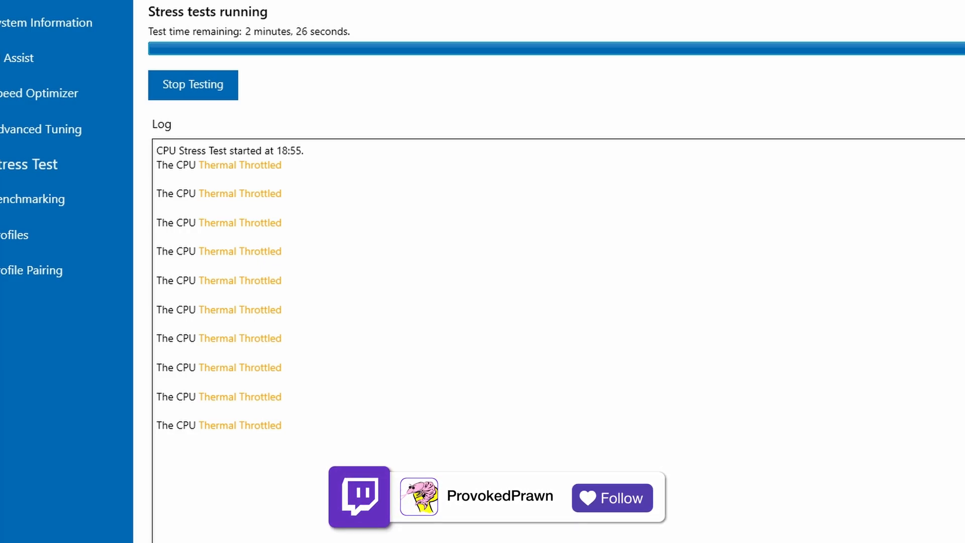
- Start the XTU CPU Stress Test and watch the log while it runs
click(610, 496)
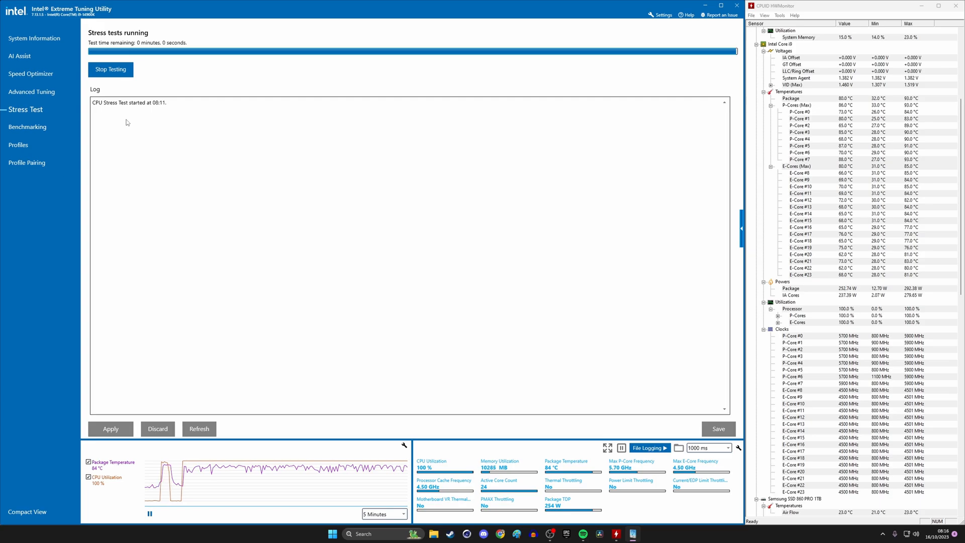
- Stop the finished stress test to show the CPU Stress Test Passed result
click(110, 68)
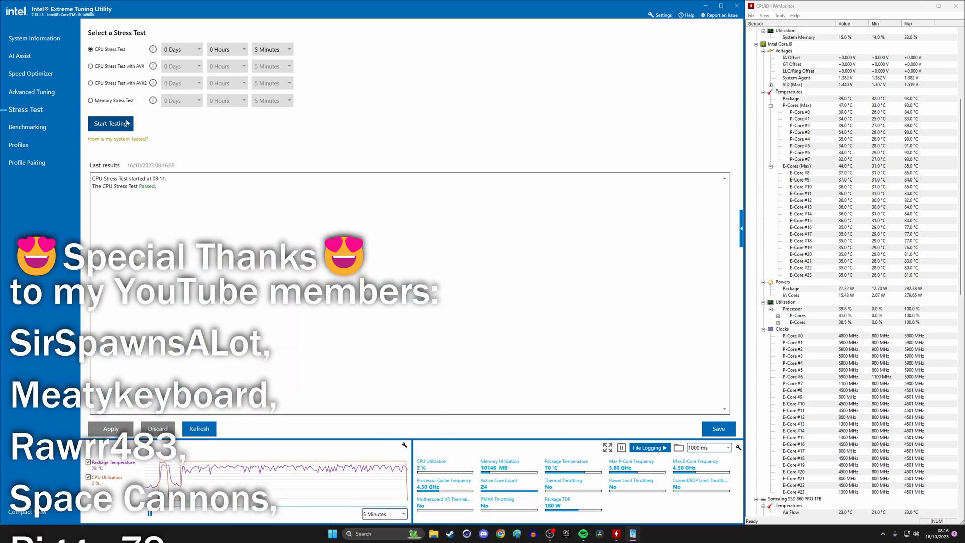